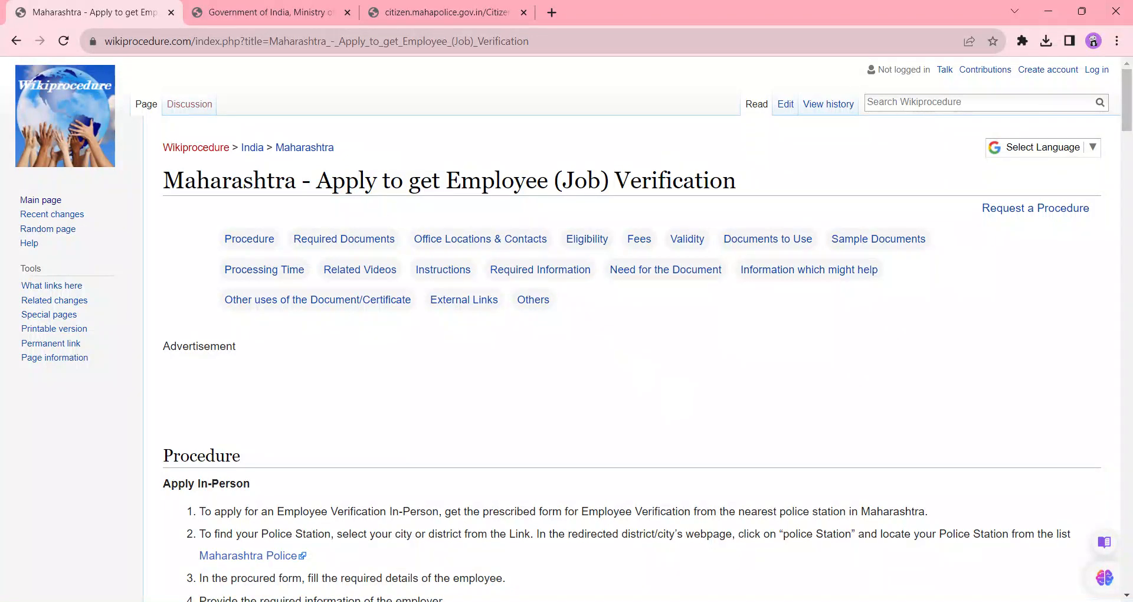
# Step: Check the guide's address and translation languages, then scroll to the Apply Online steps
pyautogui.click(317, 42)
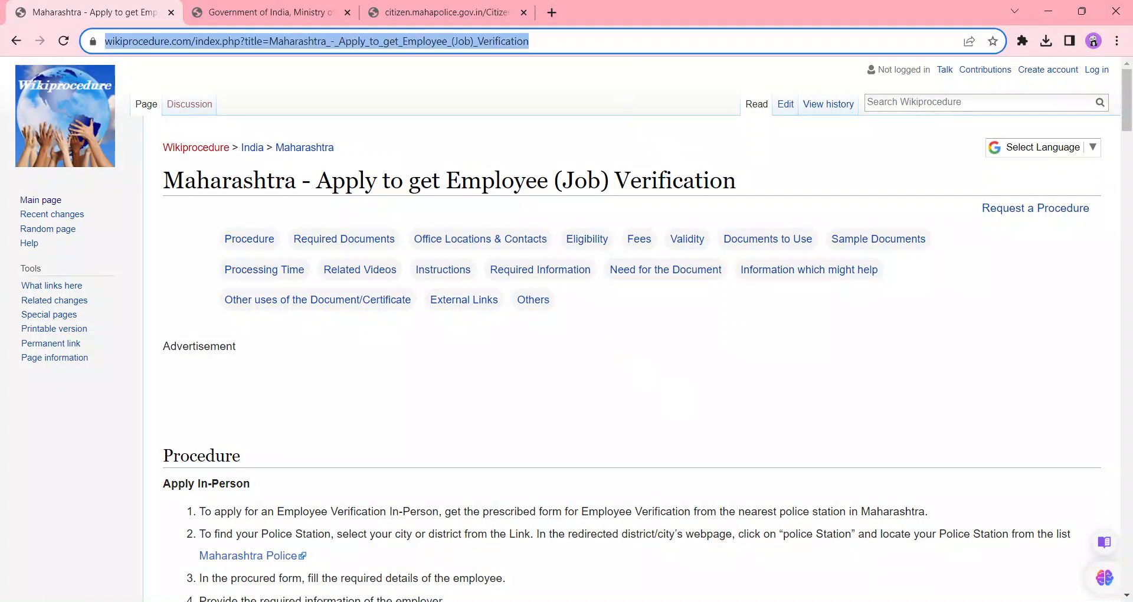
pyautogui.moveTo(748, 178)
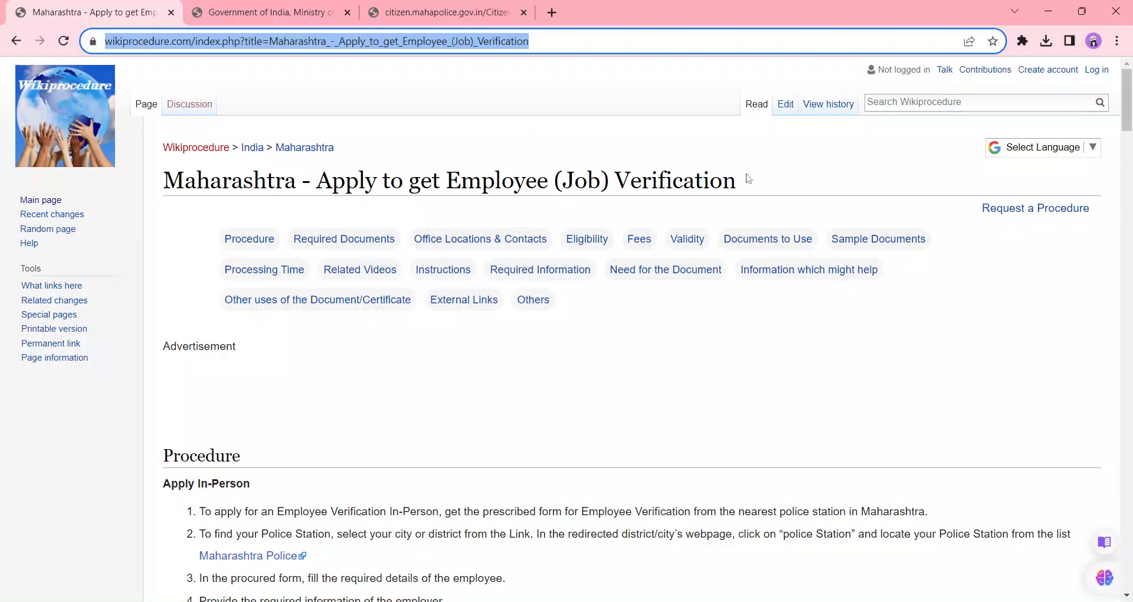
pyautogui.moveTo(1076, 163)
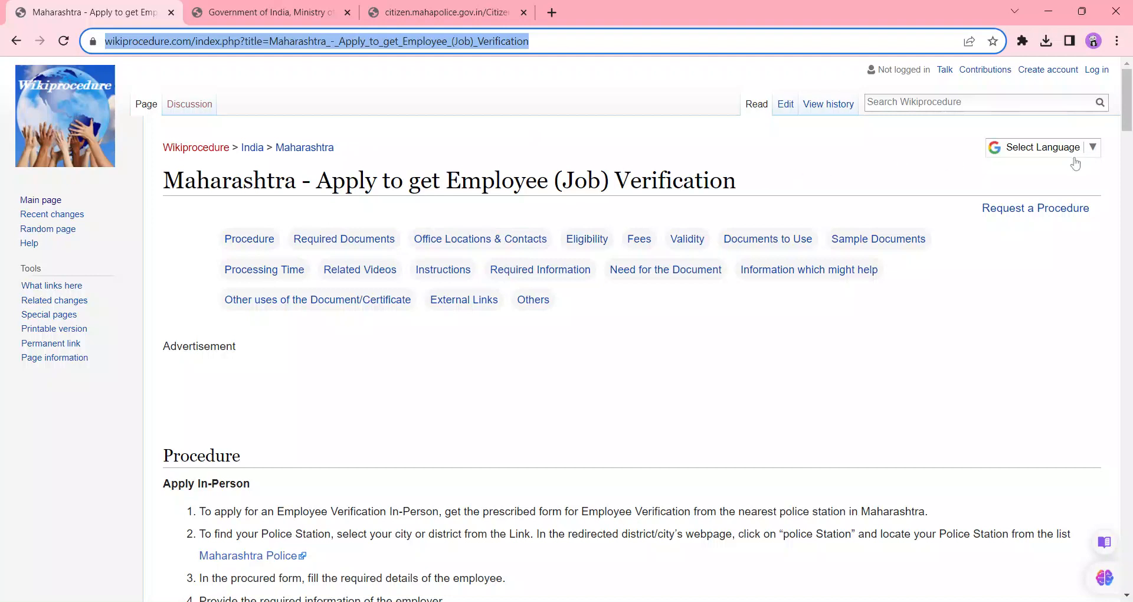
pyautogui.click(1041, 148)
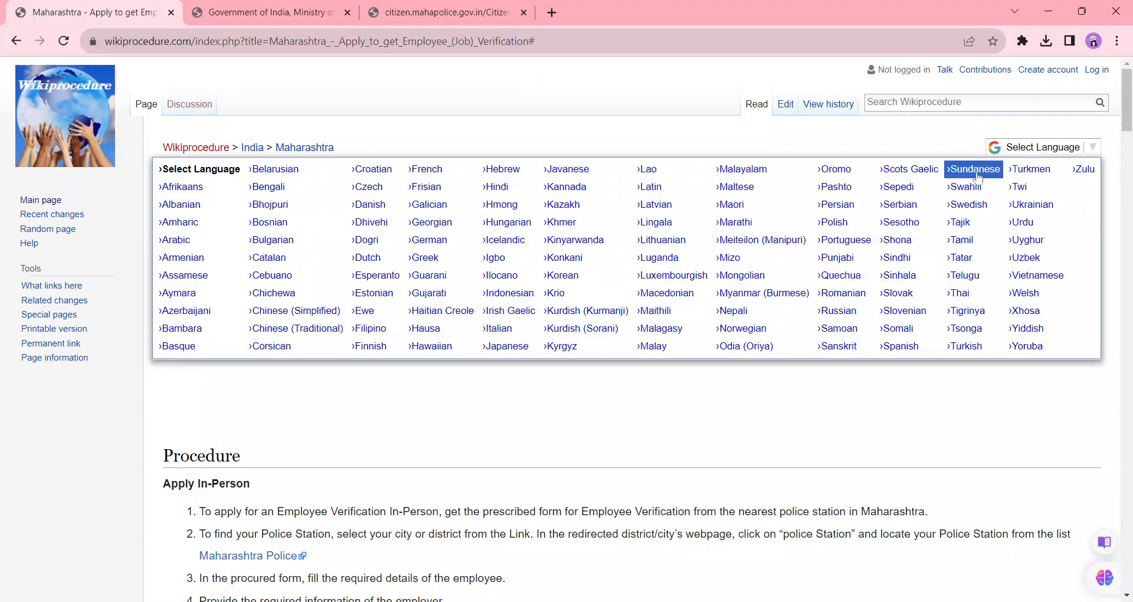
pyautogui.moveTo(440, 311)
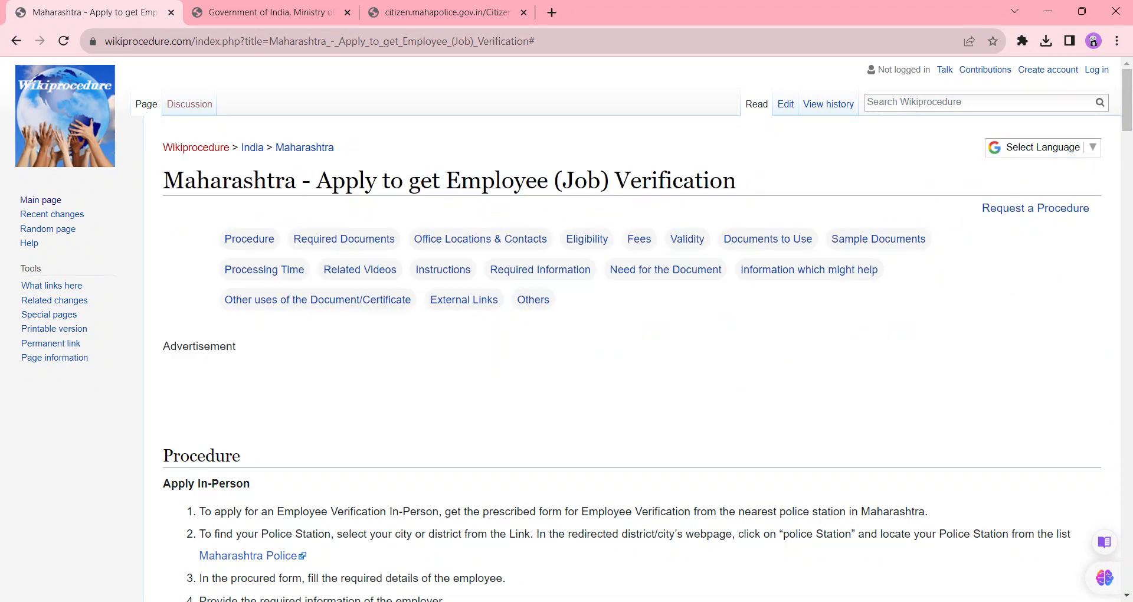
pyautogui.scroll(-3)
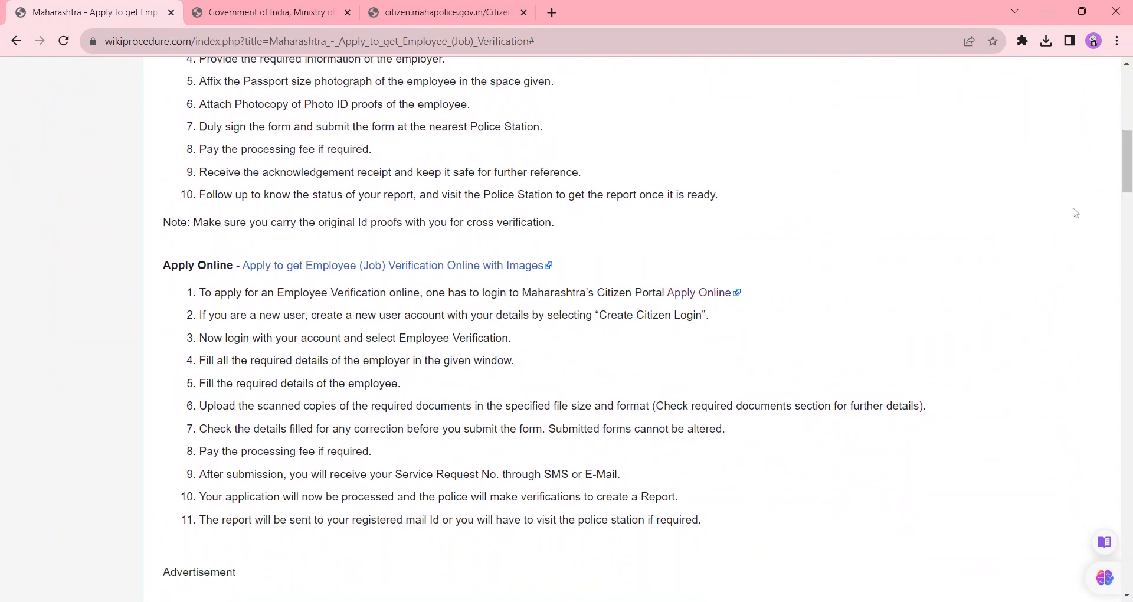
pyautogui.moveTo(175, 245)
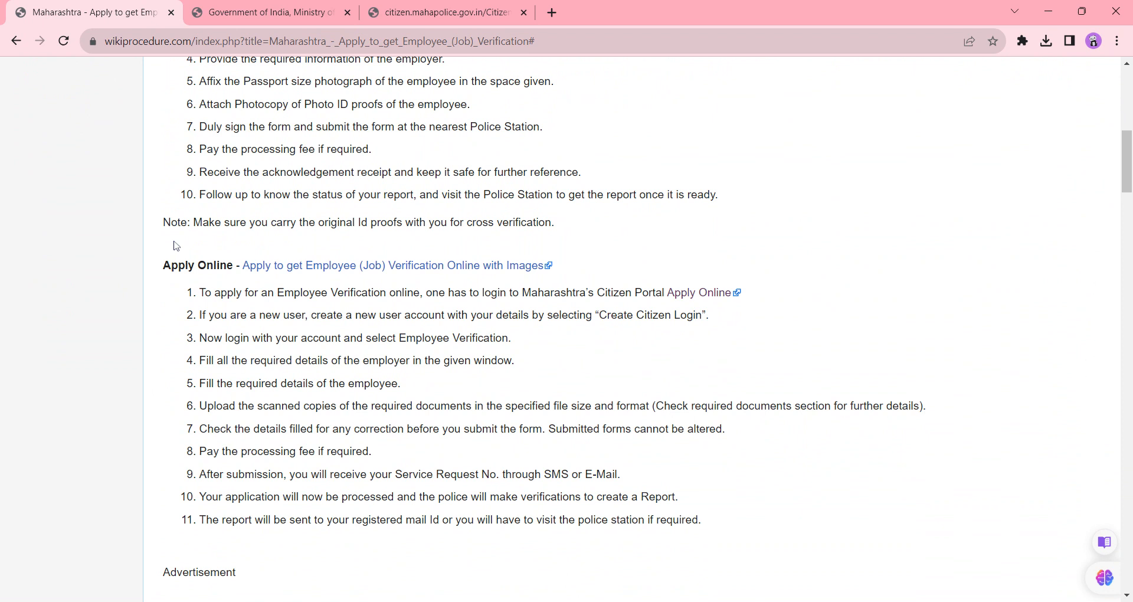
pyautogui.moveTo(697, 292)
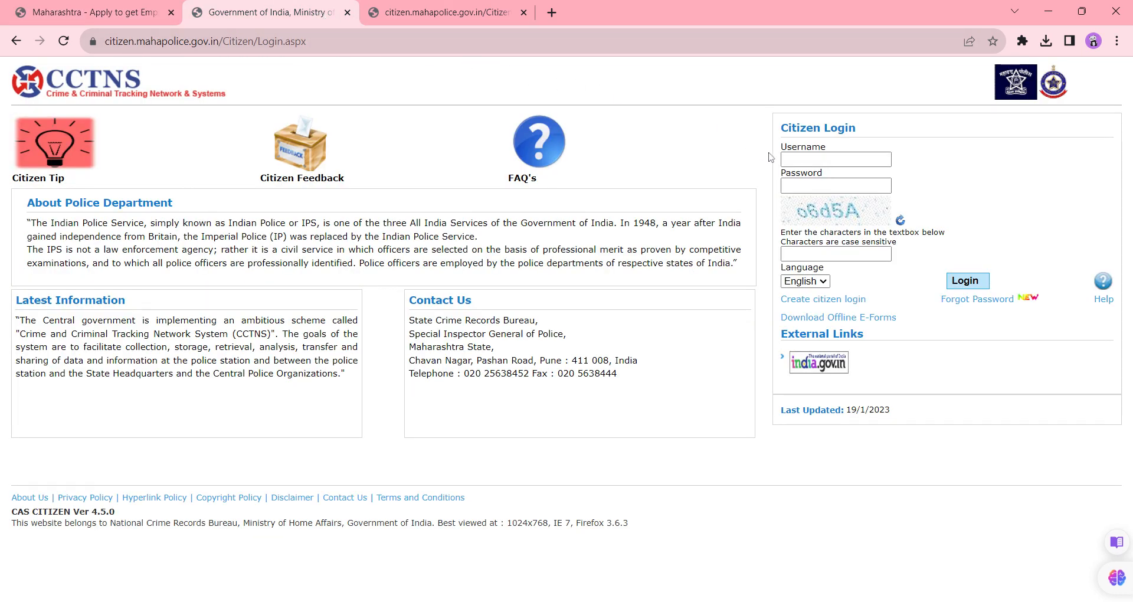
pyautogui.moveTo(855, 292)
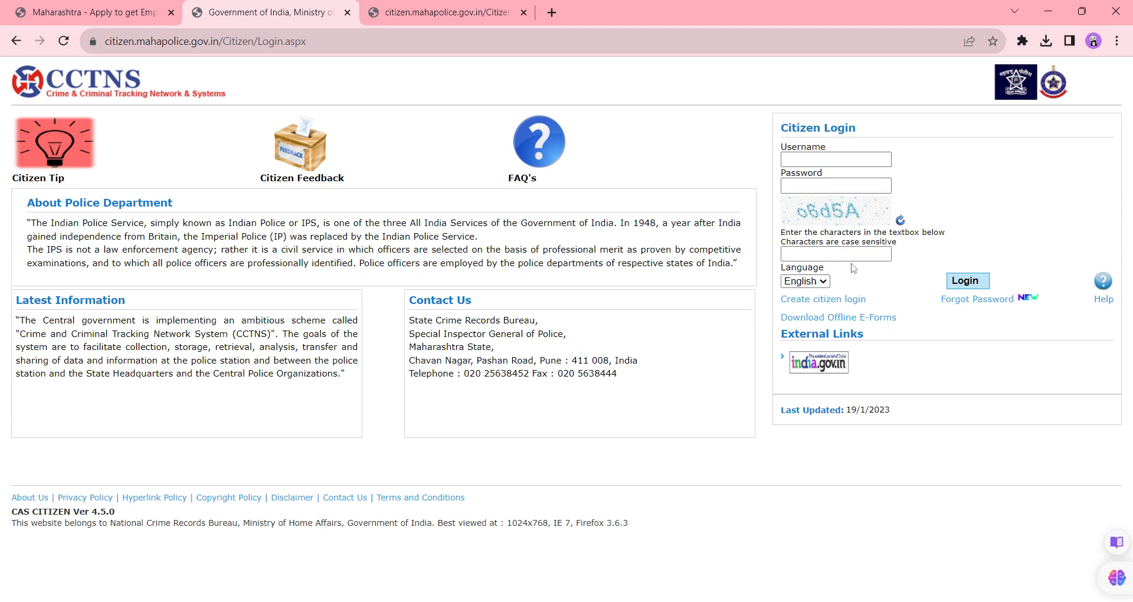
pyautogui.moveTo(844, 273)
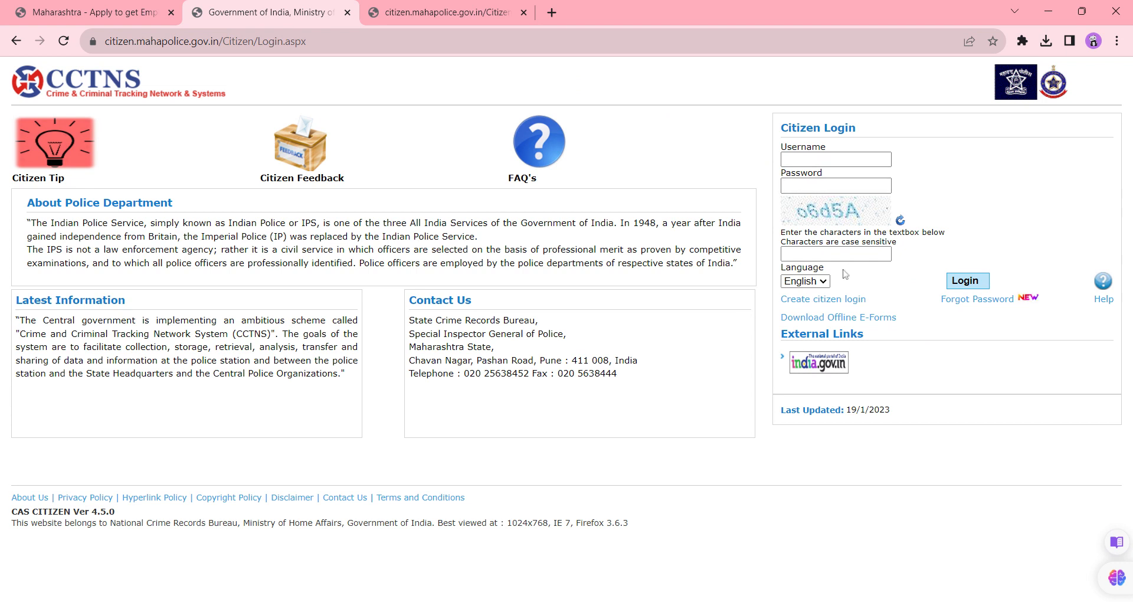
pyautogui.moveTo(822, 299)
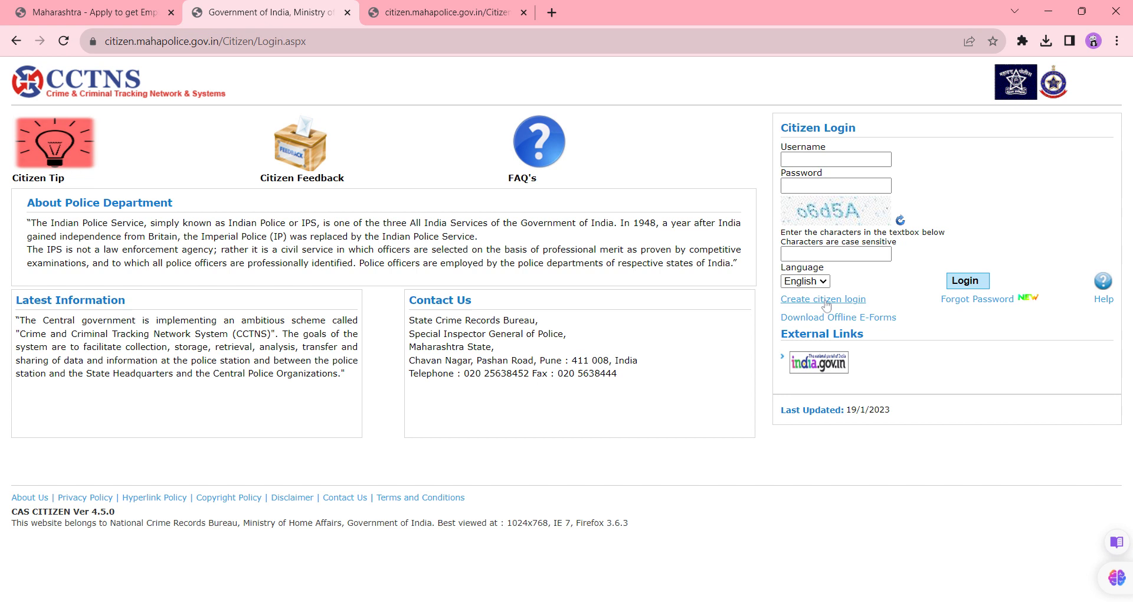
# Step: Start a new citizen account via 'Create citizen login', opening the blank registration form
pyautogui.click(823, 299)
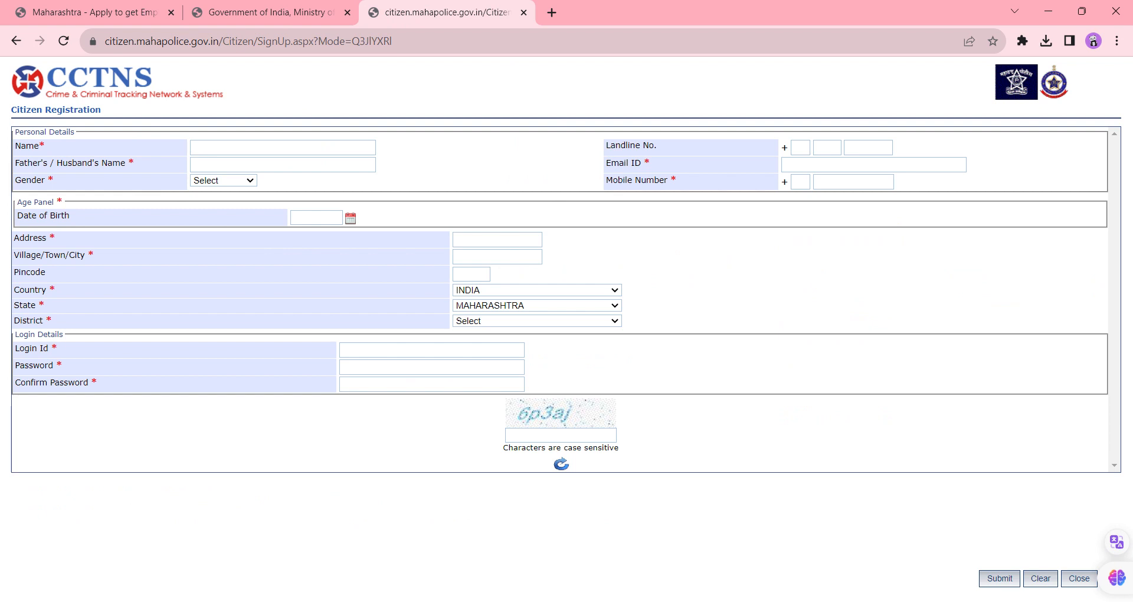
pyautogui.moveTo(496, 176)
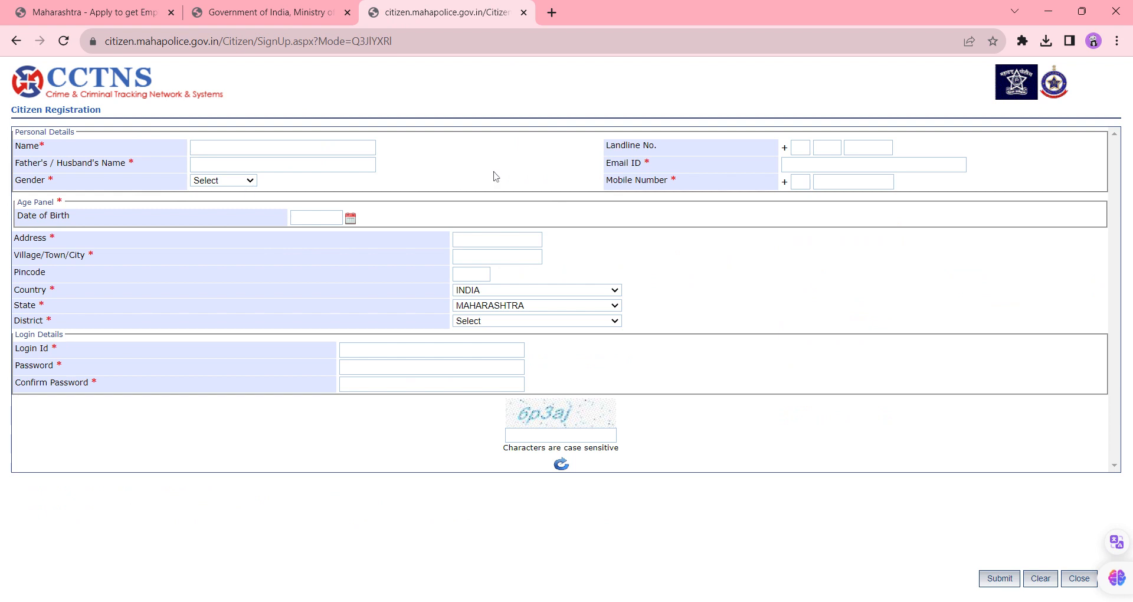
pyautogui.moveTo(763, 169)
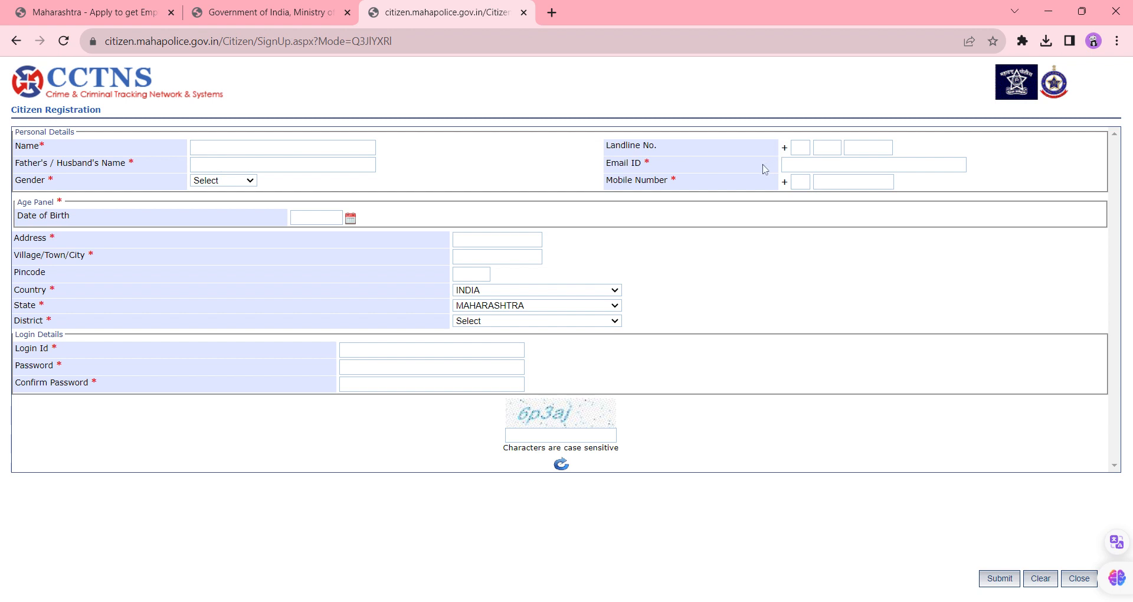
pyautogui.moveTo(401, 200)
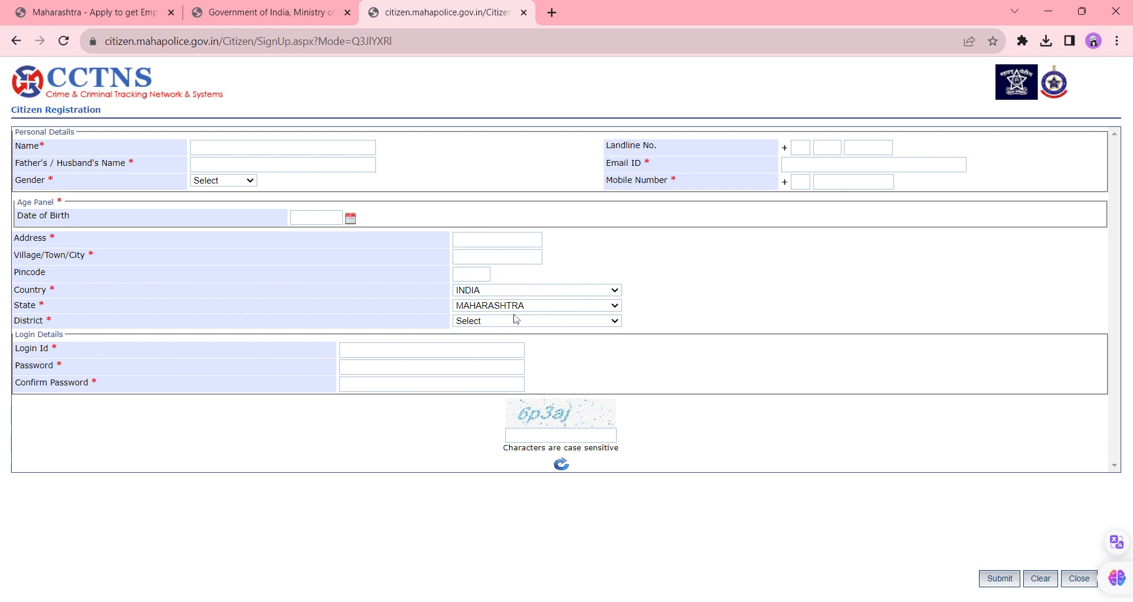
pyautogui.moveTo(430, 401)
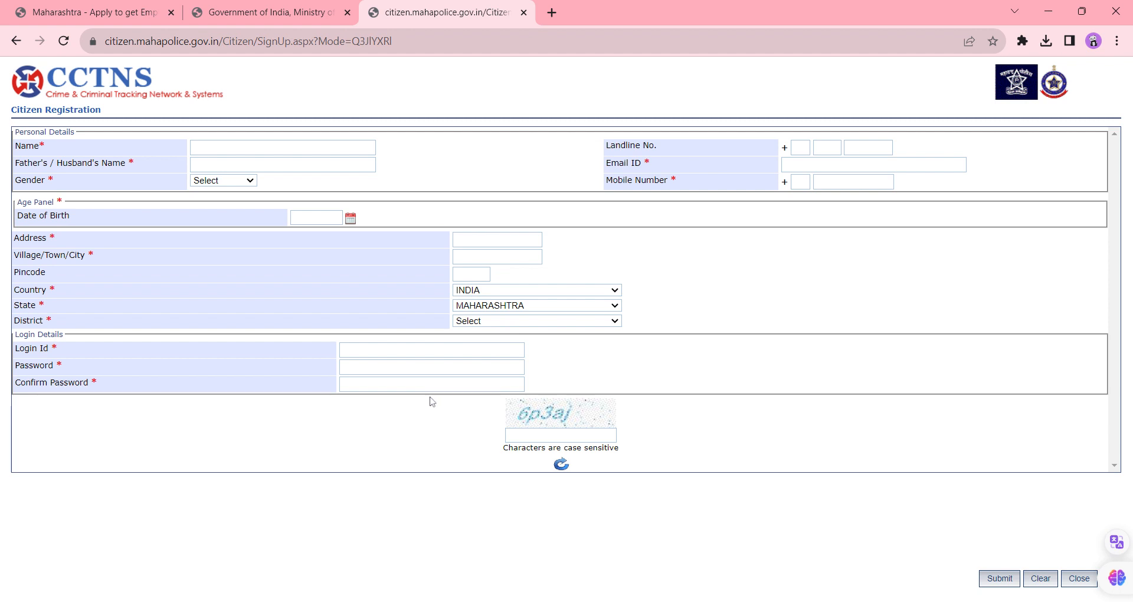
pyautogui.moveTo(432, 401)
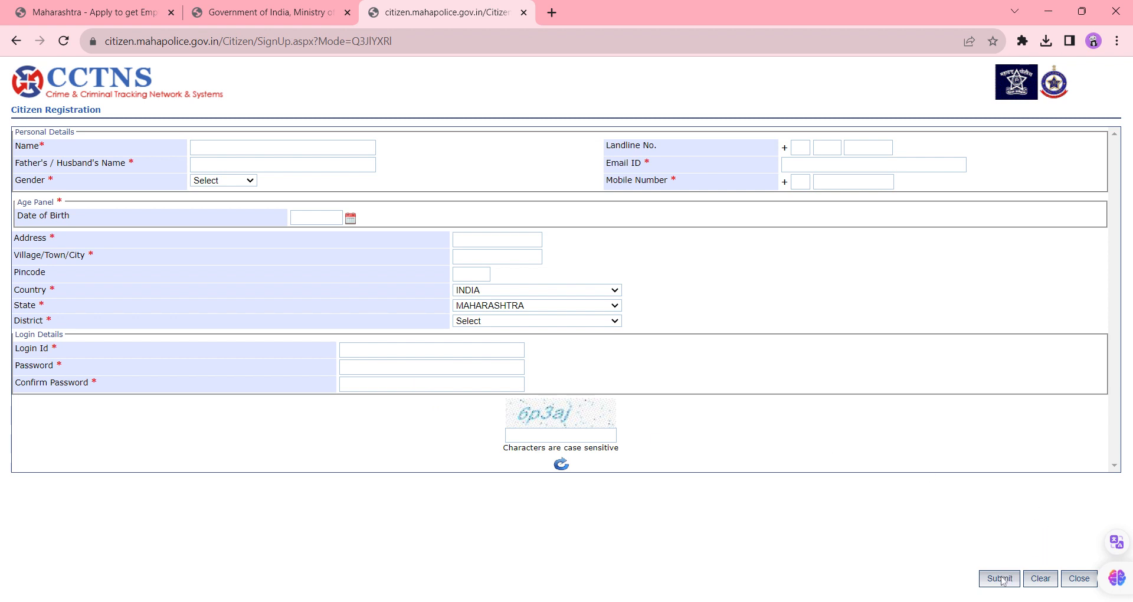
pyautogui.moveTo(938, 329)
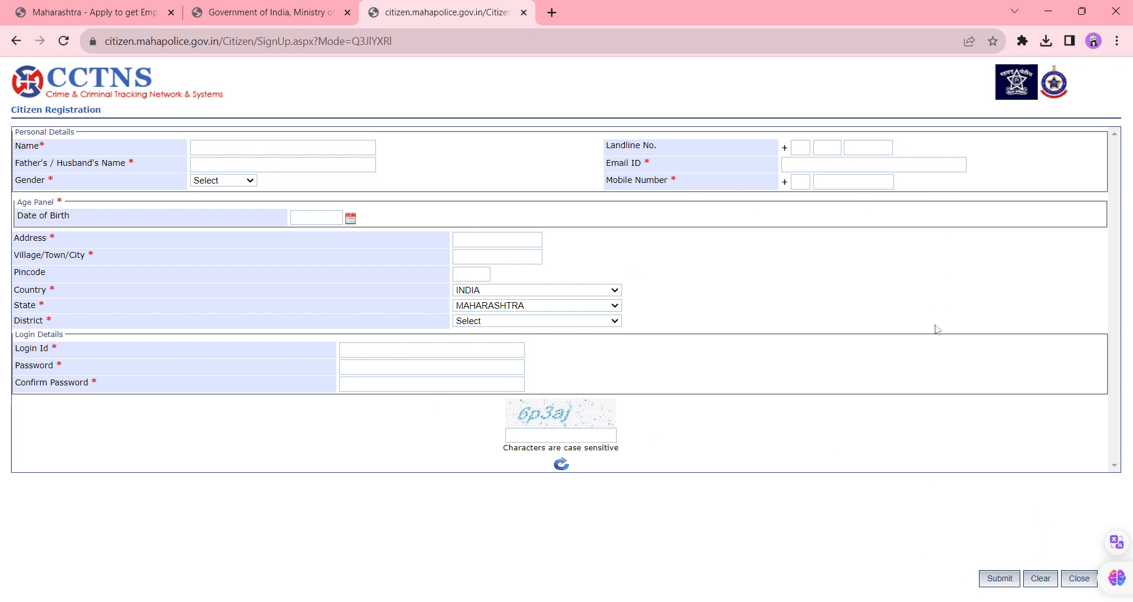
pyautogui.moveTo(347, 262)
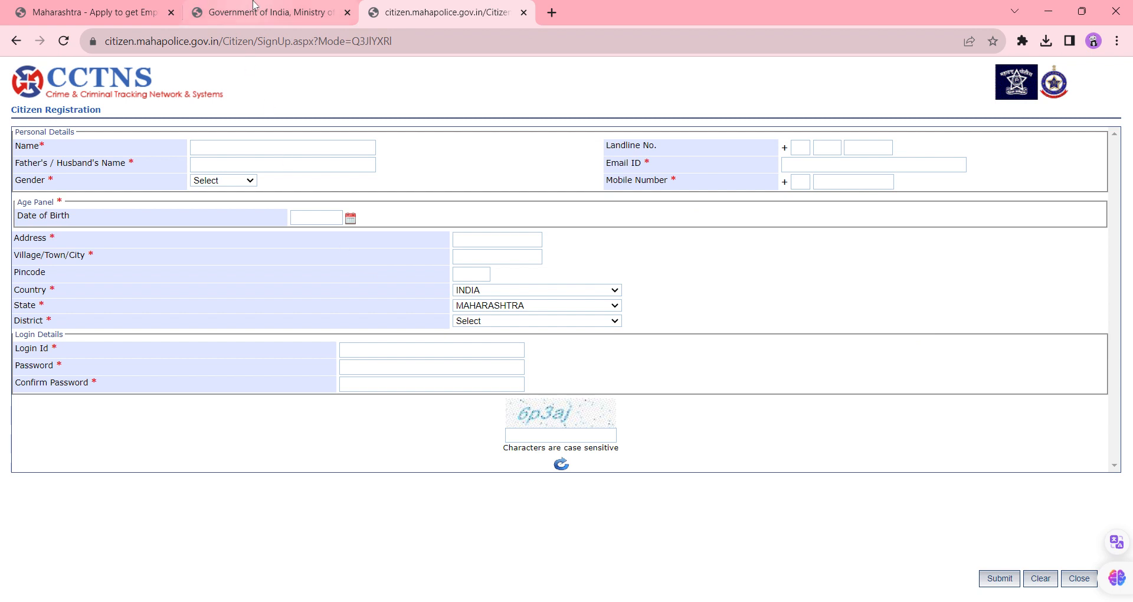
pyautogui.click(1079, 579)
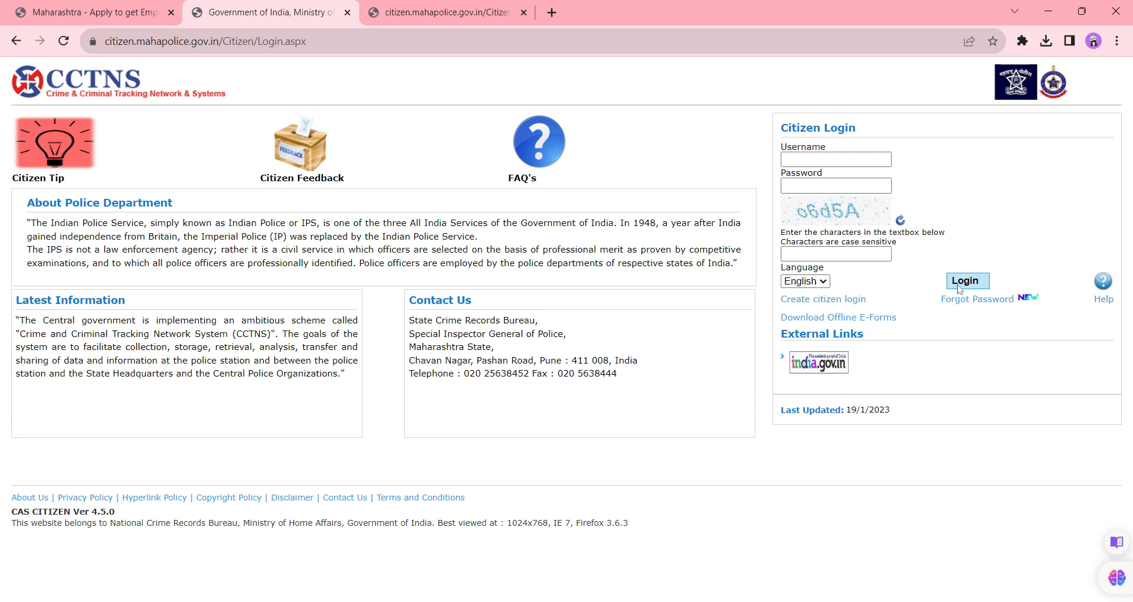
pyautogui.moveTo(957, 289)
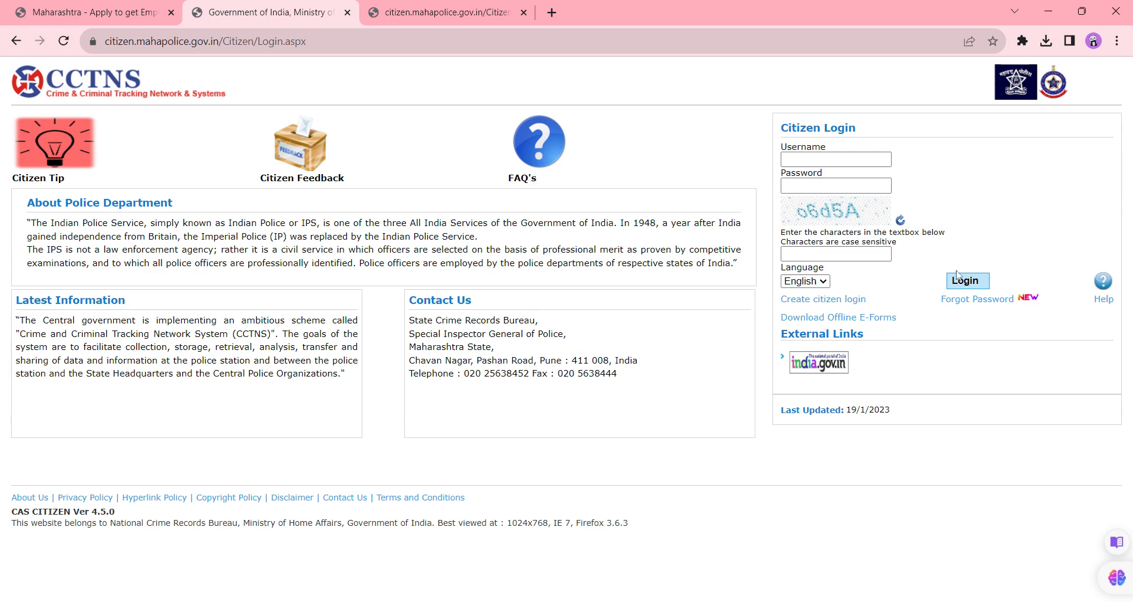
pyautogui.click(87, 12)
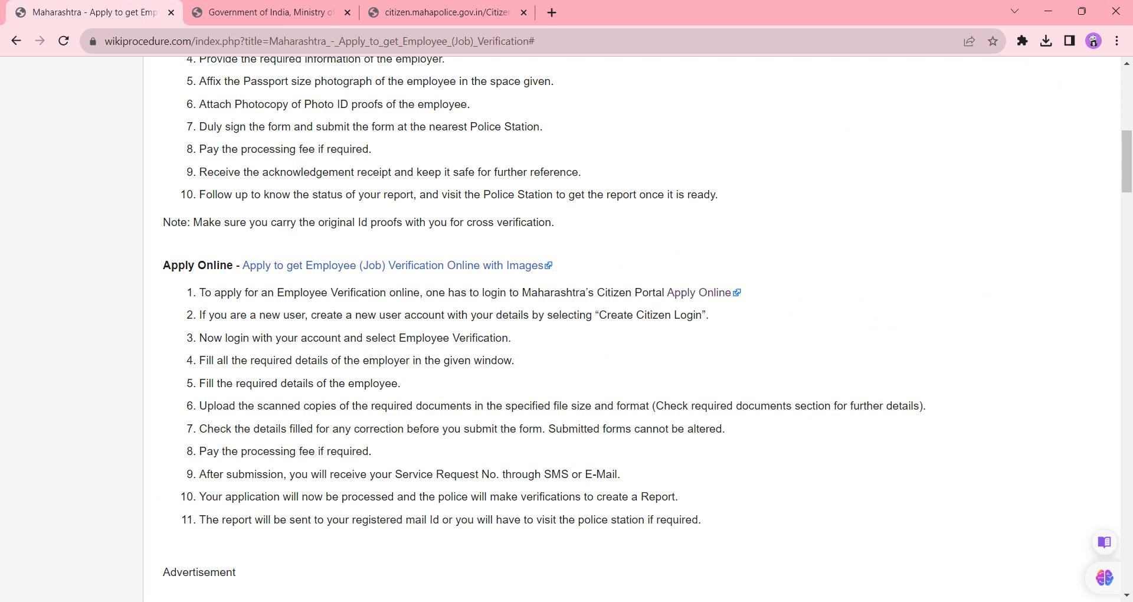
pyautogui.moveTo(508, 396)
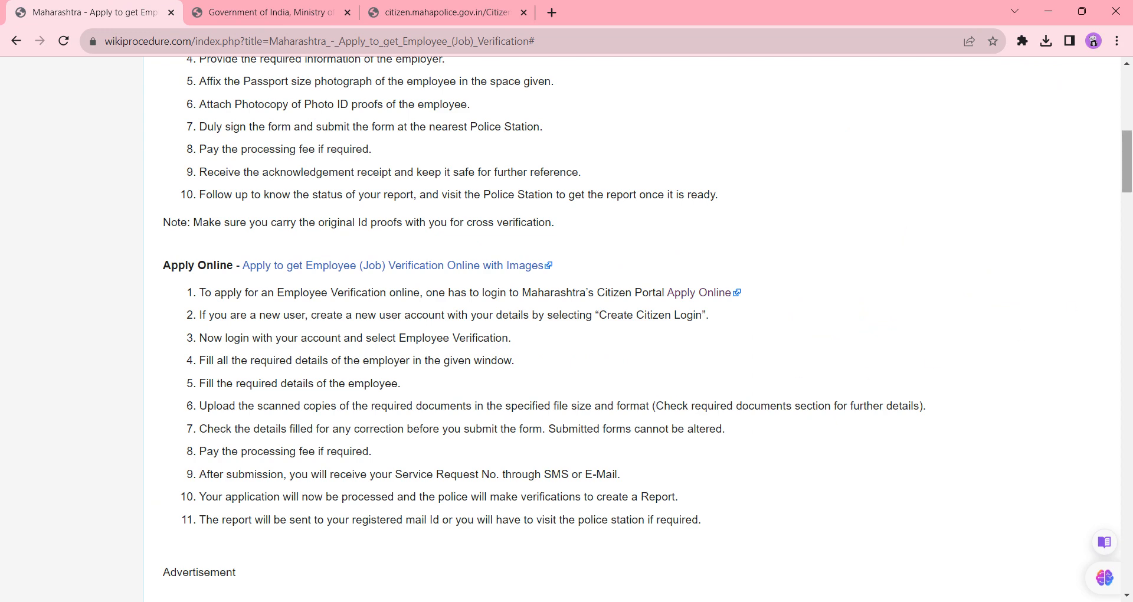
# Step: Scroll through the Required Documents list and back up to the Apply Online steps
pyautogui.scroll(-3)
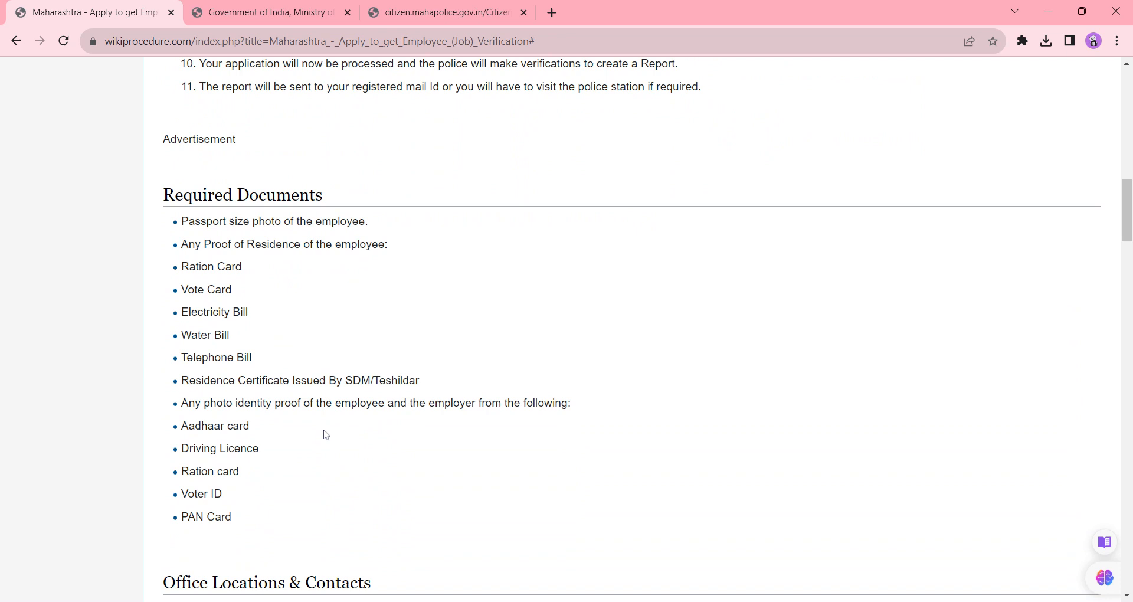
pyautogui.moveTo(594, 364)
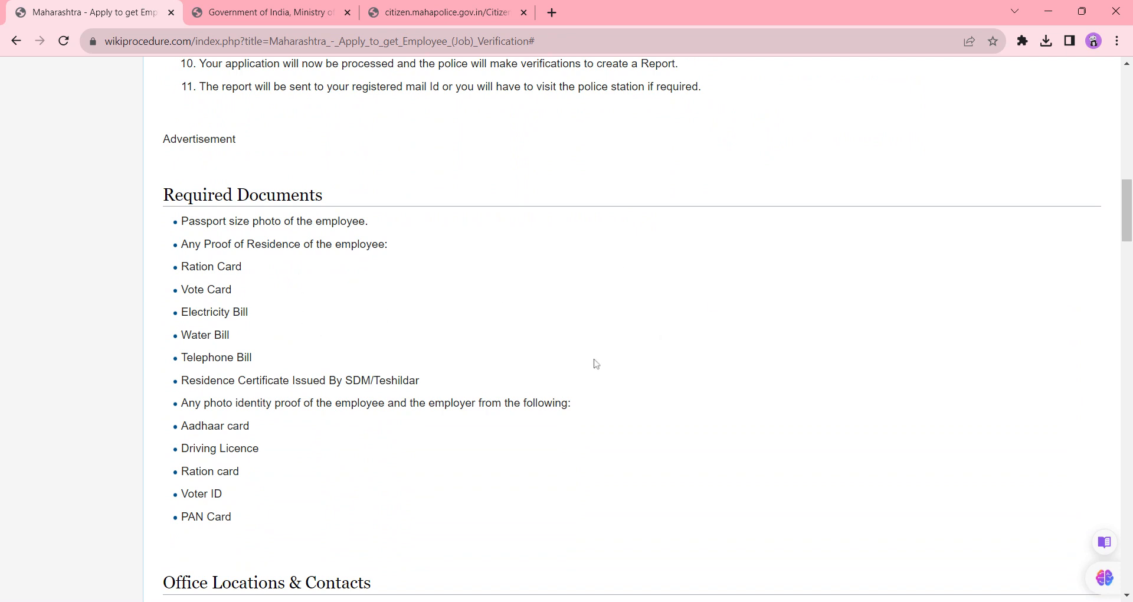
pyautogui.moveTo(1084, 229)
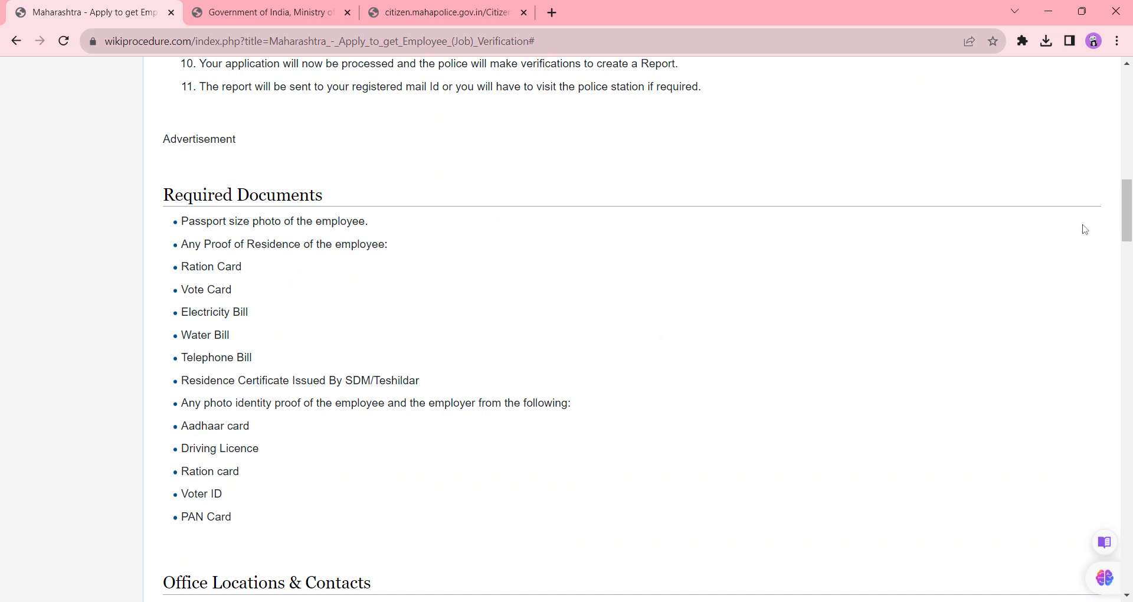
pyautogui.scroll(3)
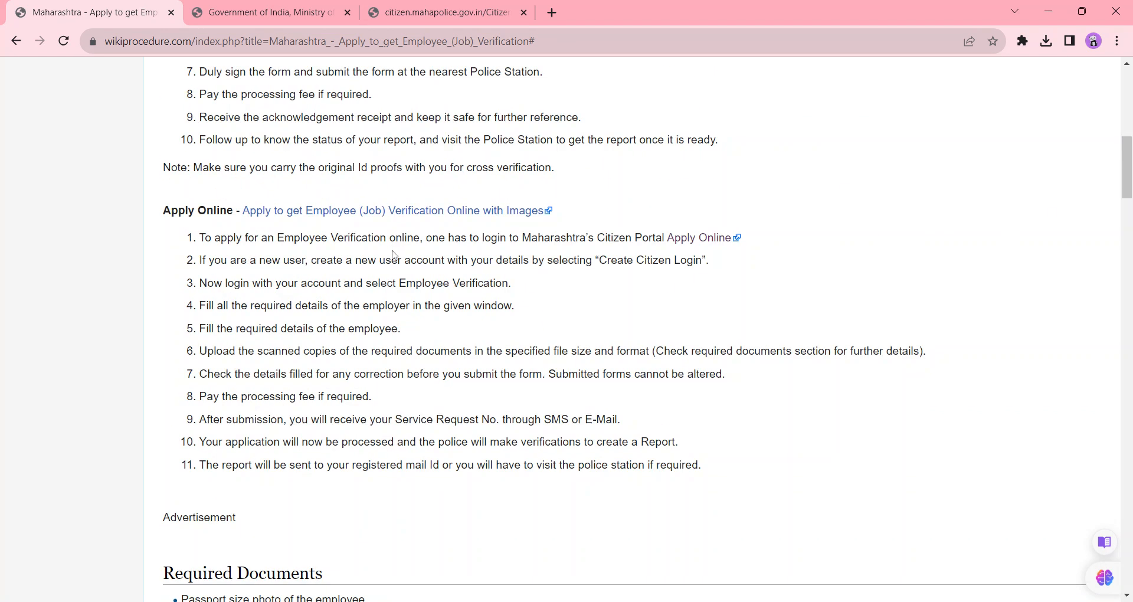
pyautogui.moveTo(413, 334)
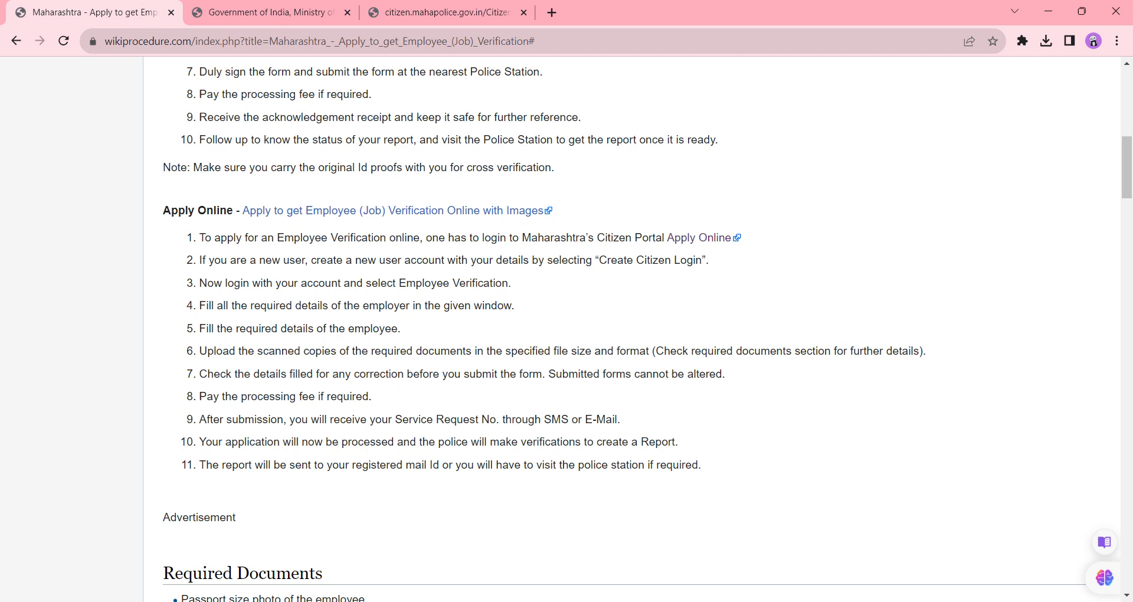
pyautogui.moveTo(679, 409)
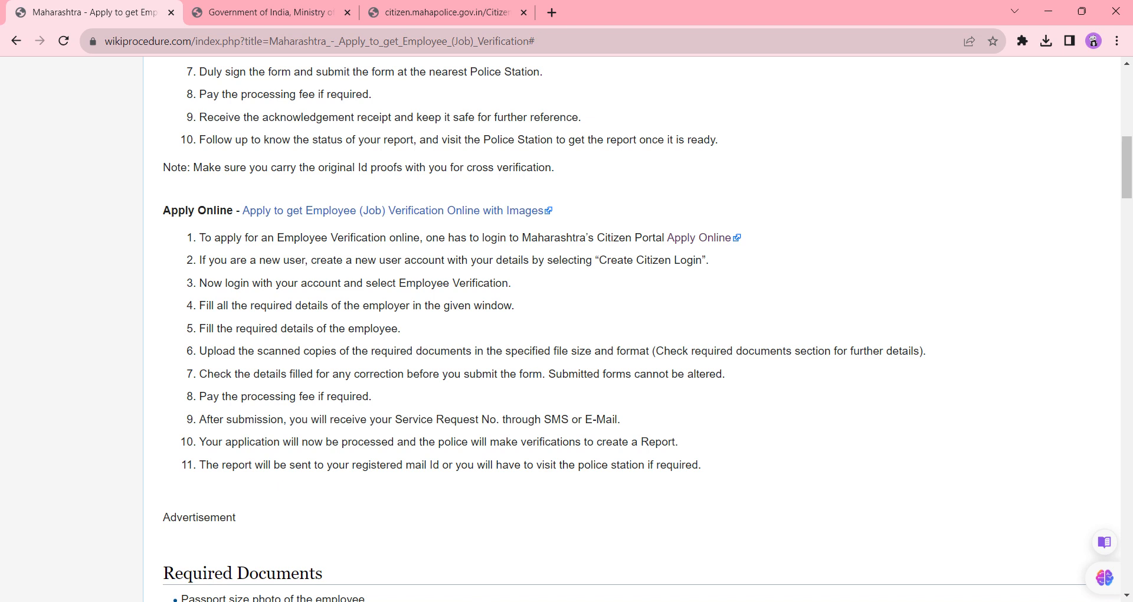
pyautogui.moveTo(321, 454)
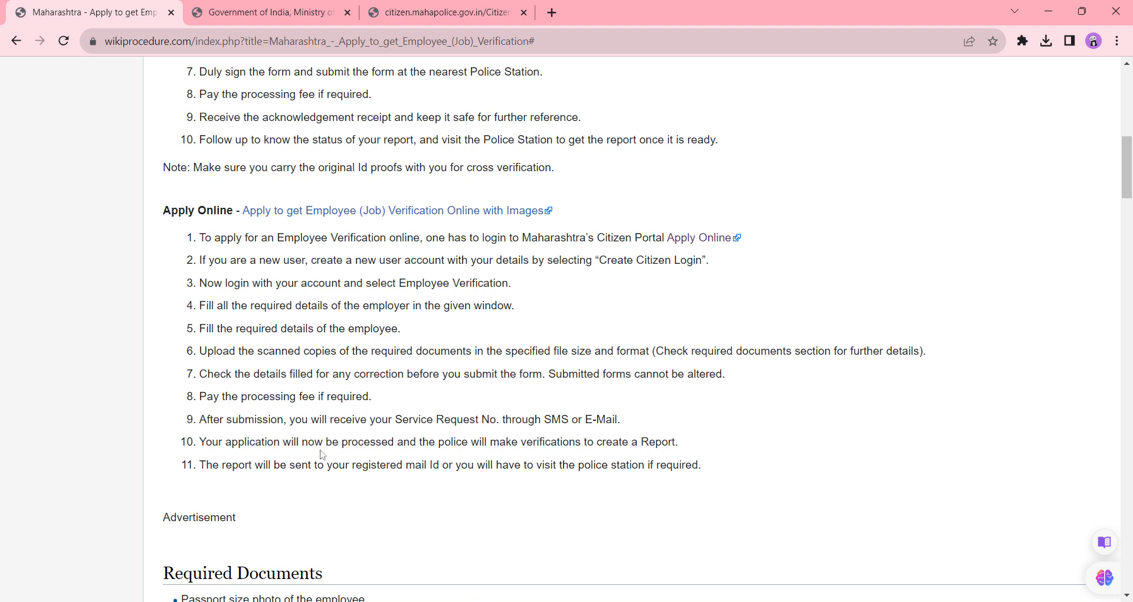
pyautogui.moveTo(321, 453)
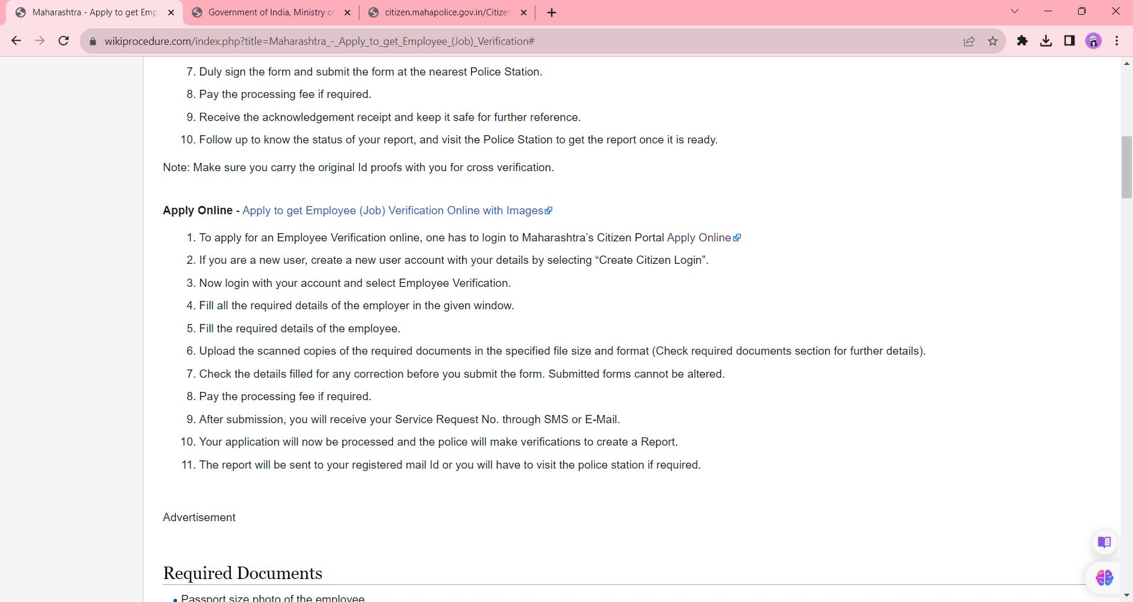
pyautogui.moveTo(649, 477)
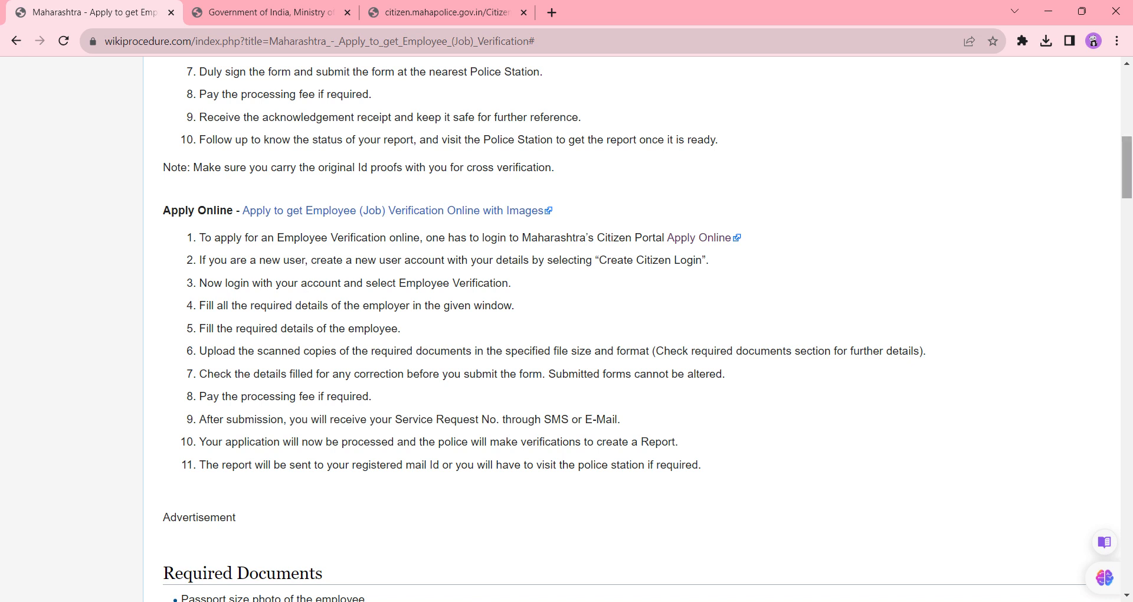
# Step: Nudge the Apply Online steps slightly lower toward the Required Documents heading
pyautogui.scroll(-3)
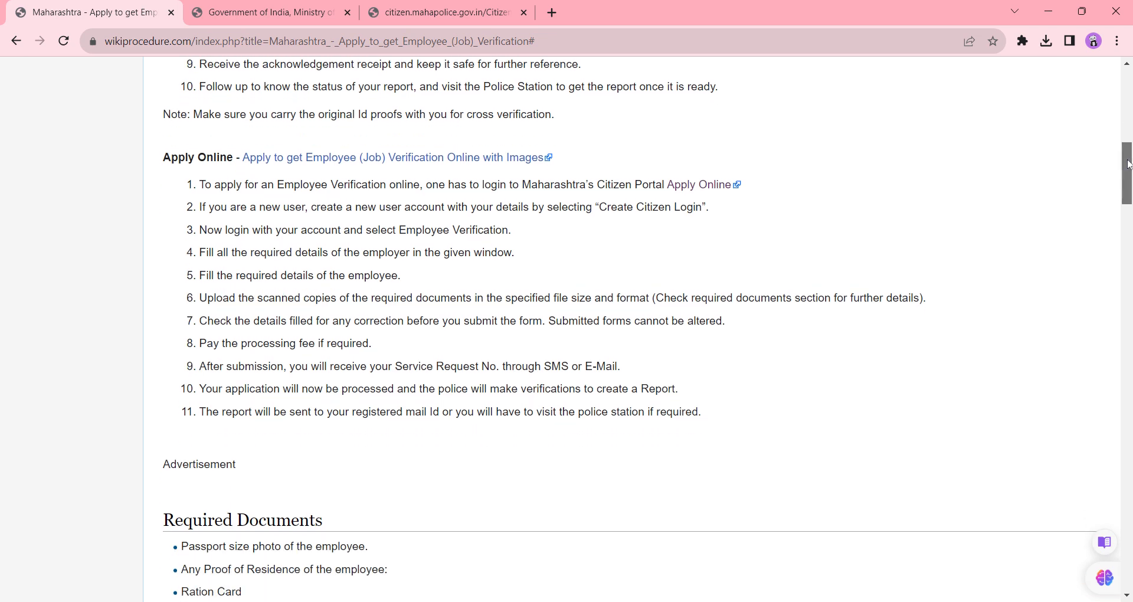
# Step: Scroll past Eligibility, Validity, Instructions and Required Information to 'Information which might help'
pyautogui.scroll(-3)
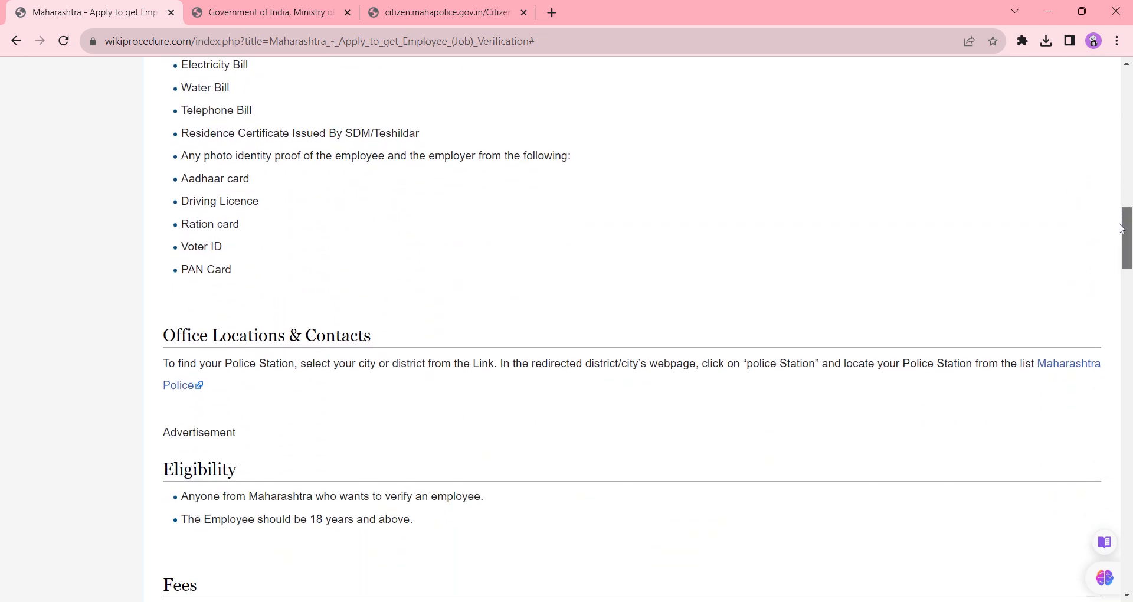
pyautogui.scroll(-3)
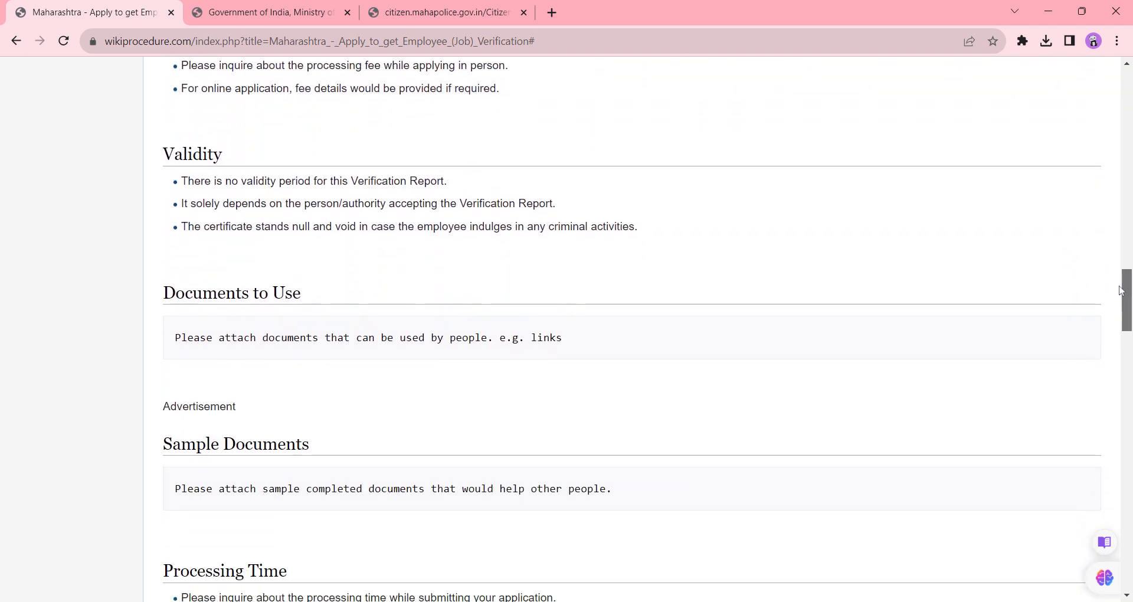
pyautogui.scroll(-3)
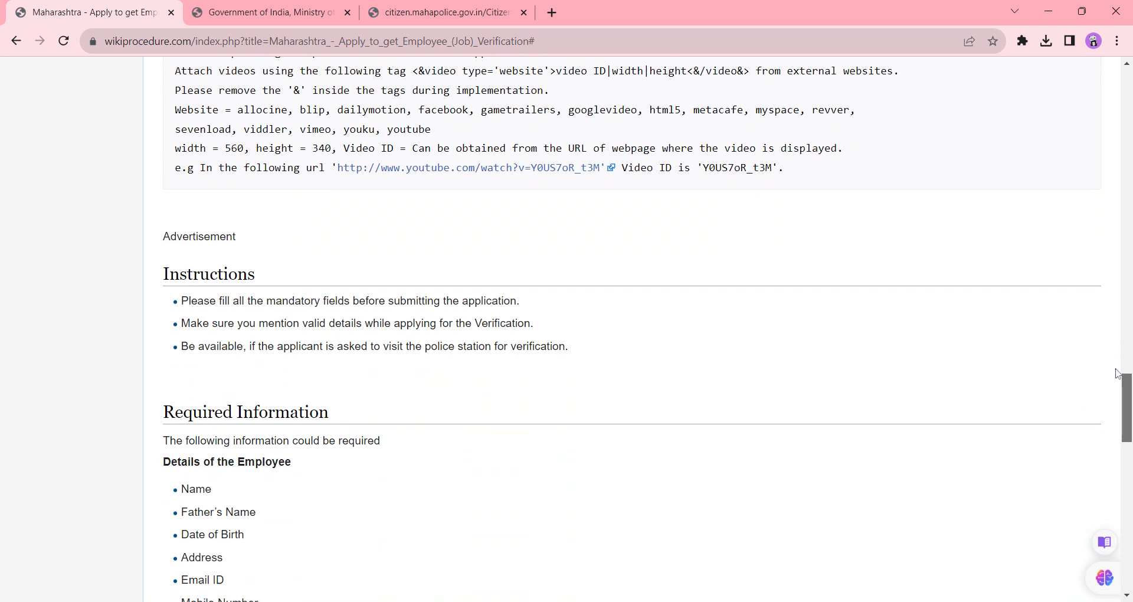
pyautogui.scroll(-3)
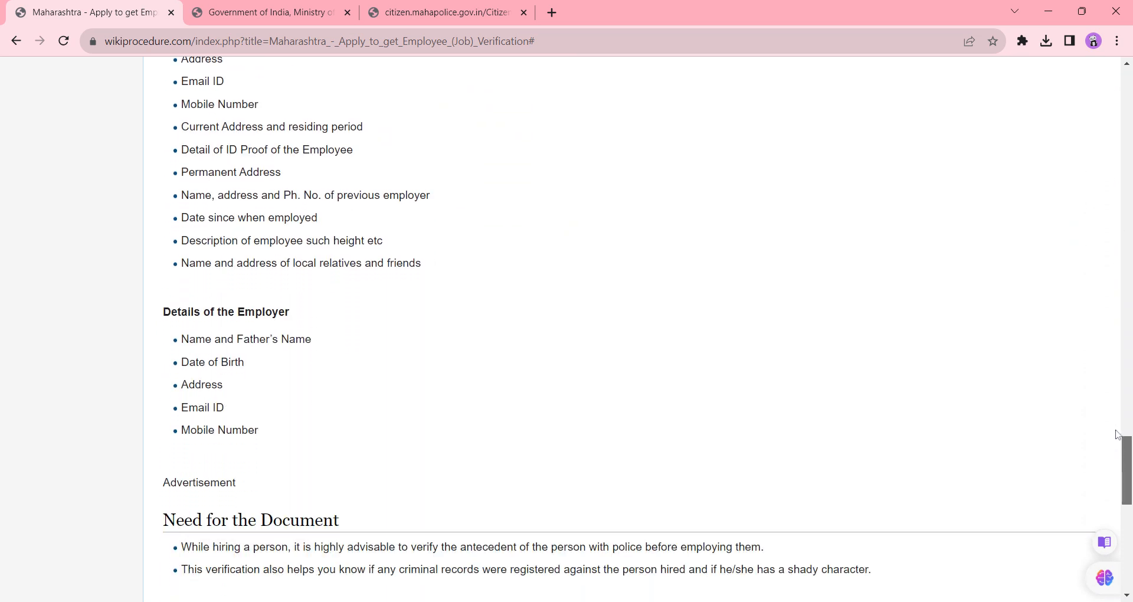
pyautogui.scroll(-3)
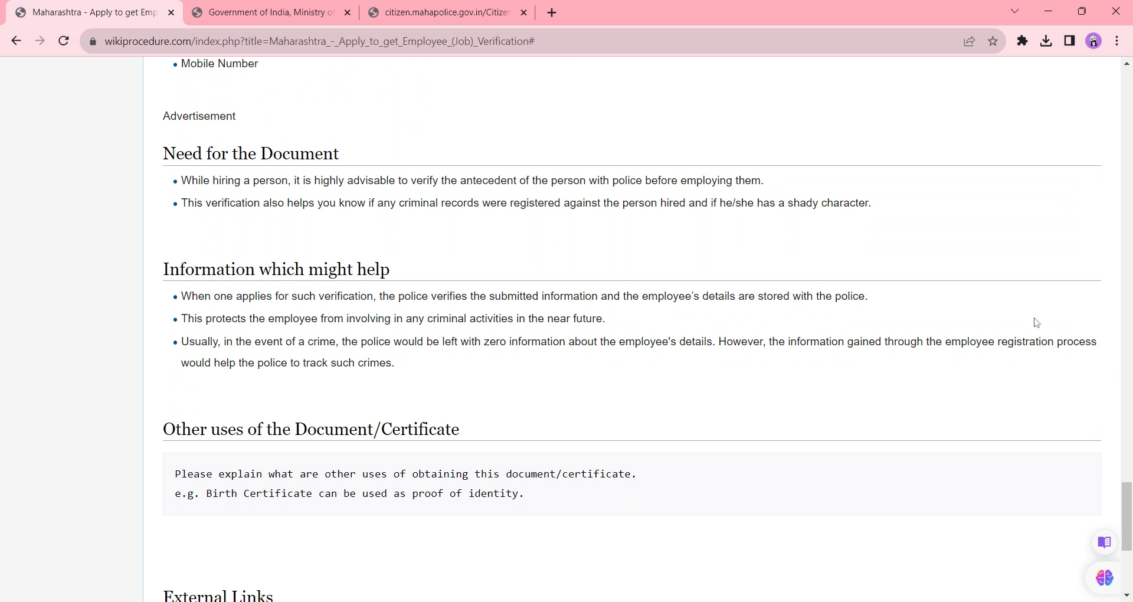